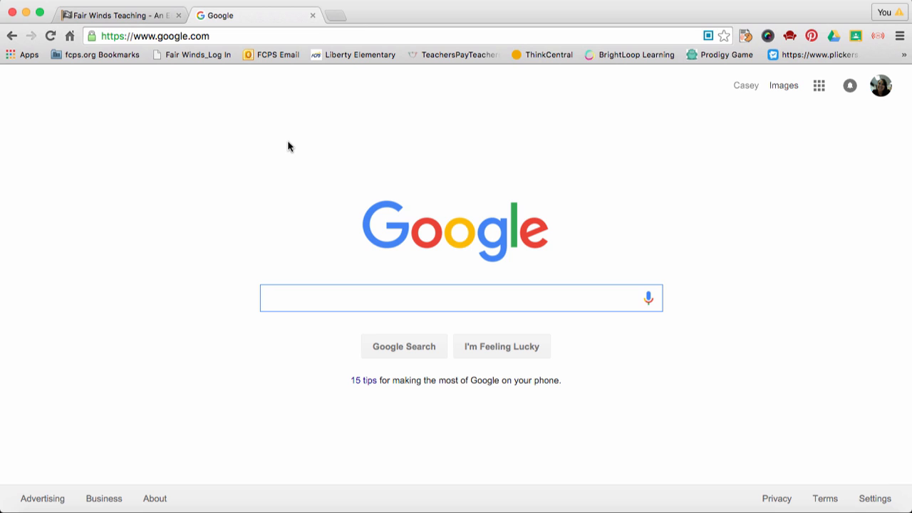
{"action": "mouse_move", "coordinate": [10, 51]}
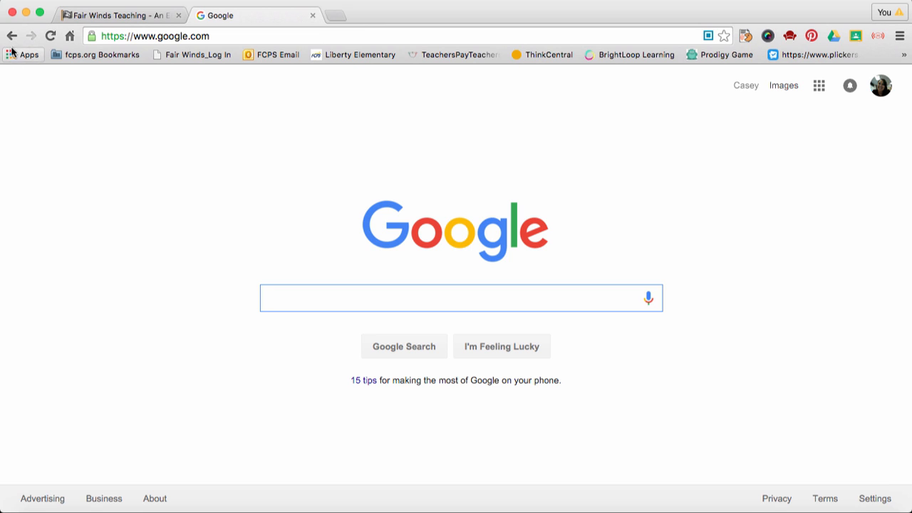
Step: Show the Chrome Apps page listing Docs, Drive, Gmail and YouTube
{"action": "left_click", "coordinate": [22, 55]}
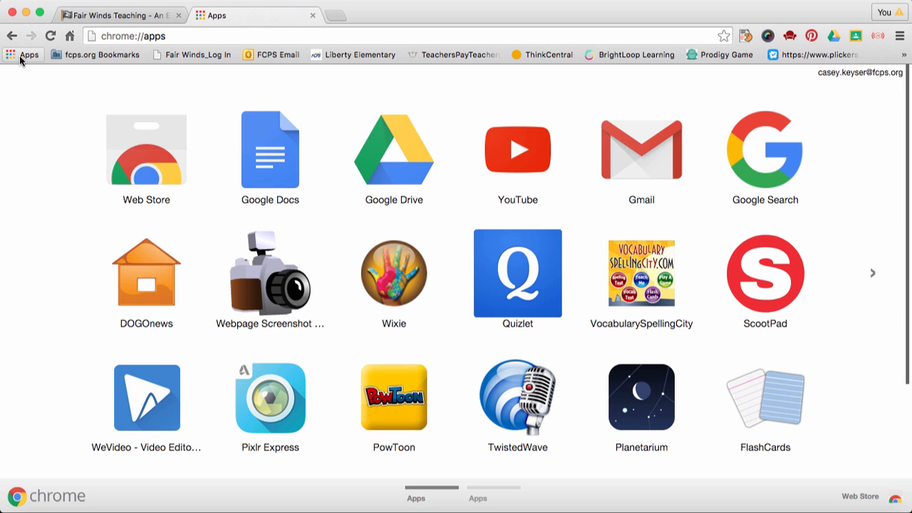
{"action": "mouse_move", "coordinate": [394, 181]}
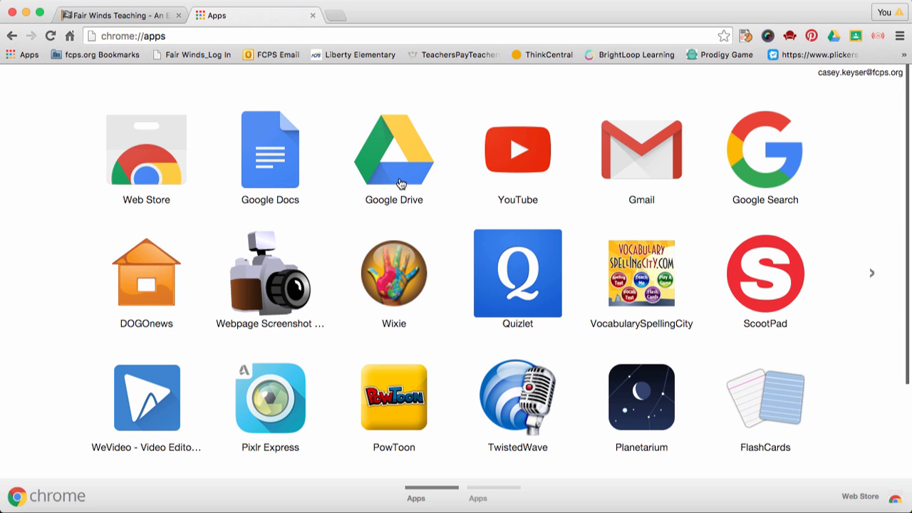
Step: Launch Google Drive and drag the 'How to Embed' document into a My Drive folder
{"action": "left_click", "coordinate": [393, 148]}
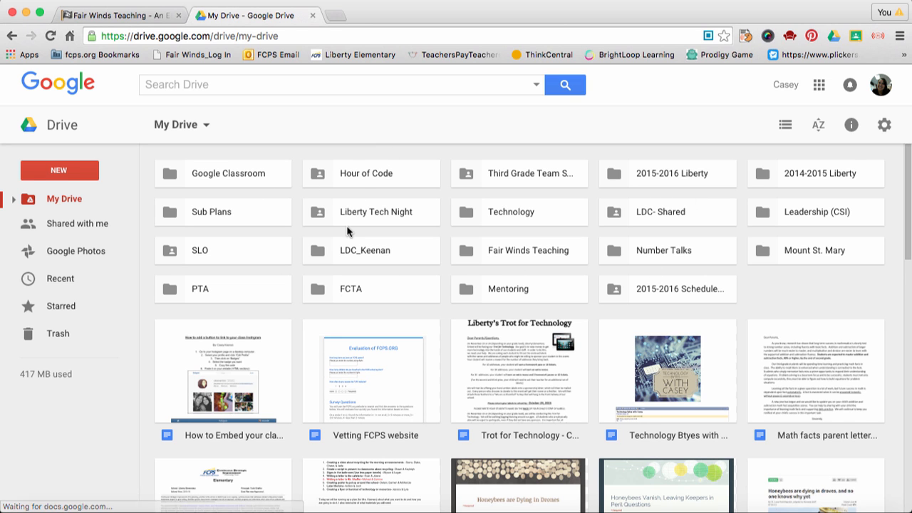
{"action": "mouse_move", "coordinate": [342, 326]}
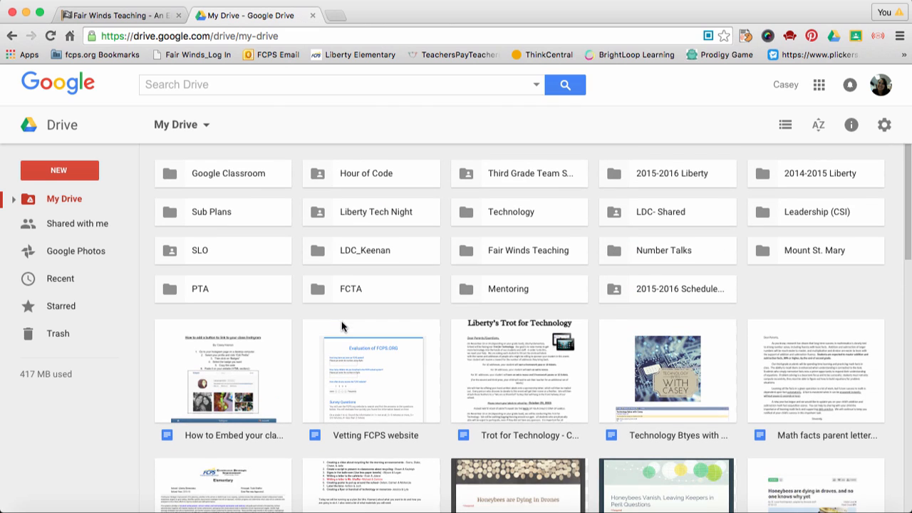
{"action": "mouse_move", "coordinate": [256, 373]}
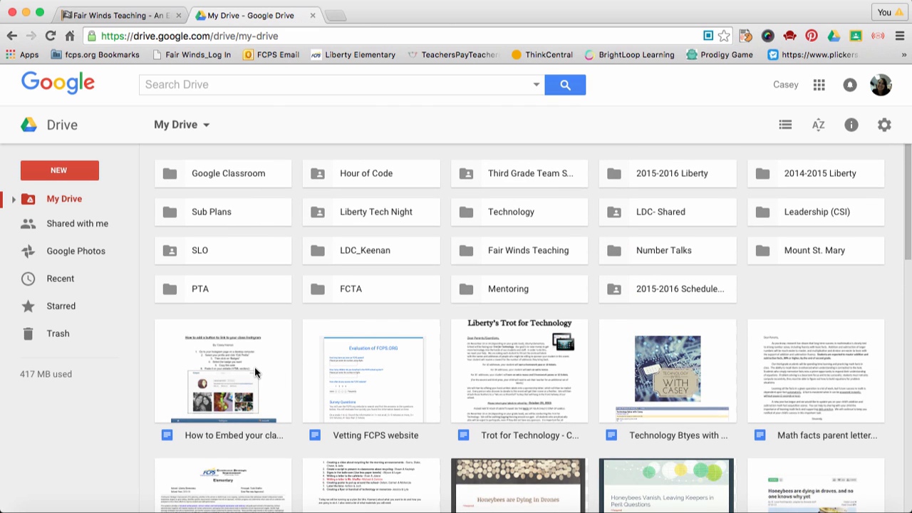
{"action": "mouse_move", "coordinate": [271, 197]}
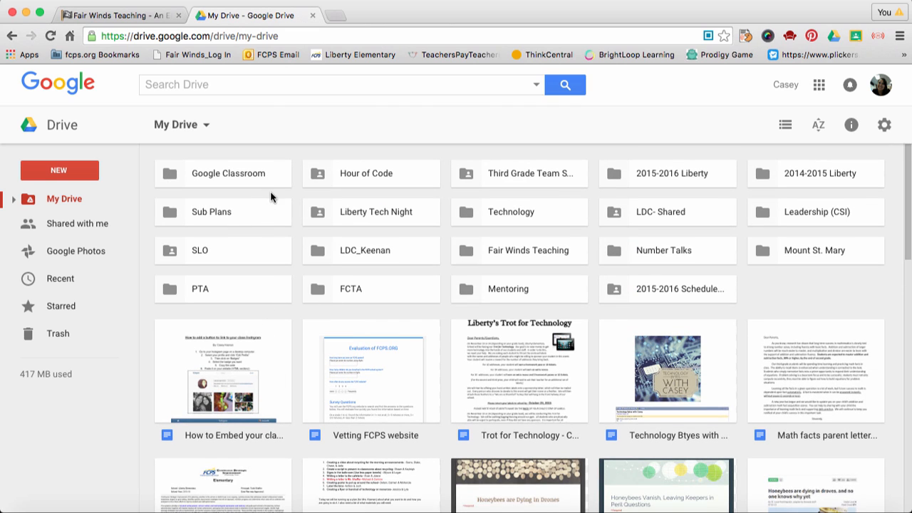
{"action": "mouse_move", "coordinate": [242, 398]}
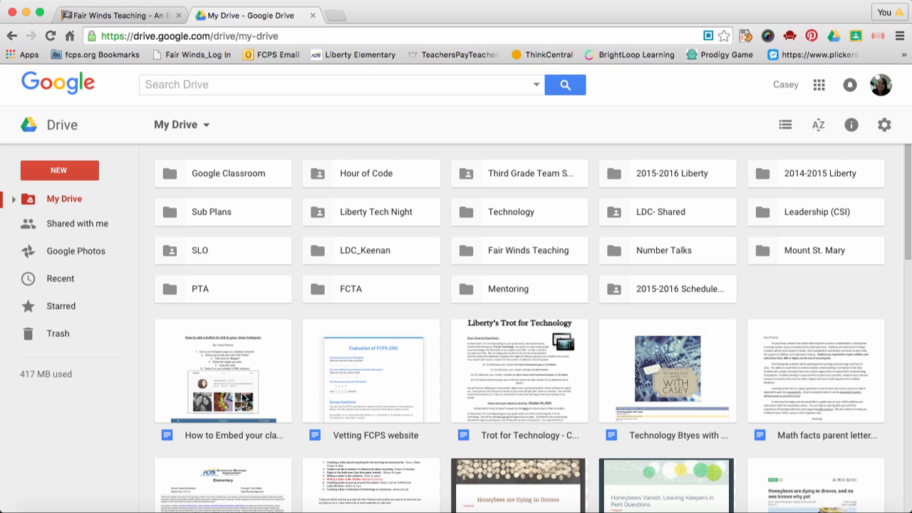
{"action": "mouse_move", "coordinate": [211, 369]}
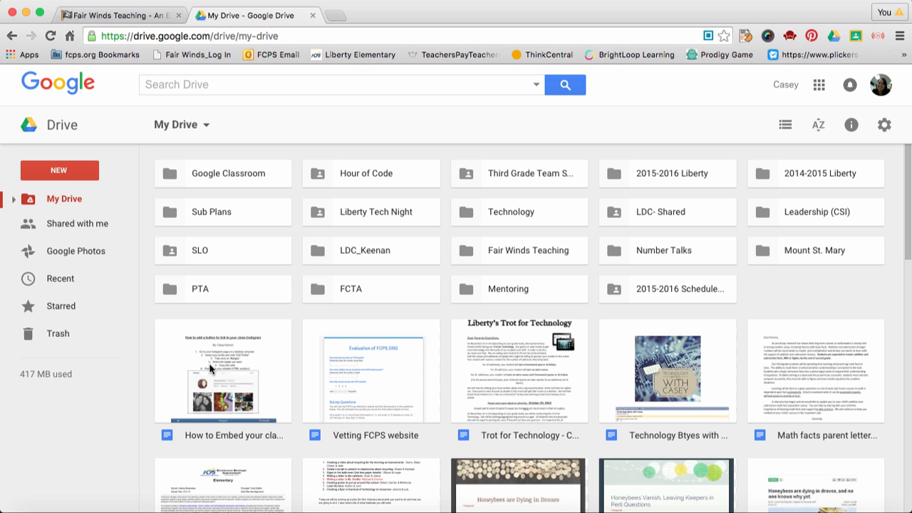
{"action": "left_click", "coordinate": [222, 370]}
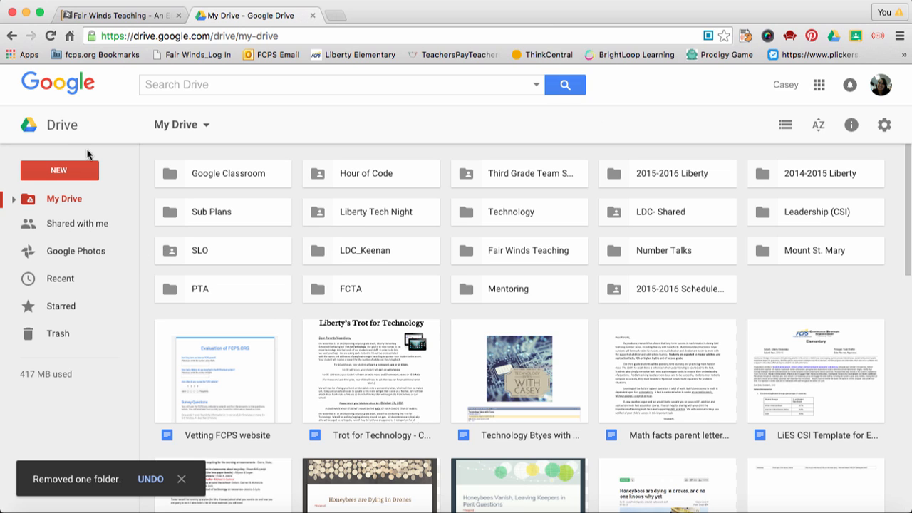
Step: Add a new folder named 'Test' to My Drive
{"action": "left_click", "coordinate": [59, 169]}
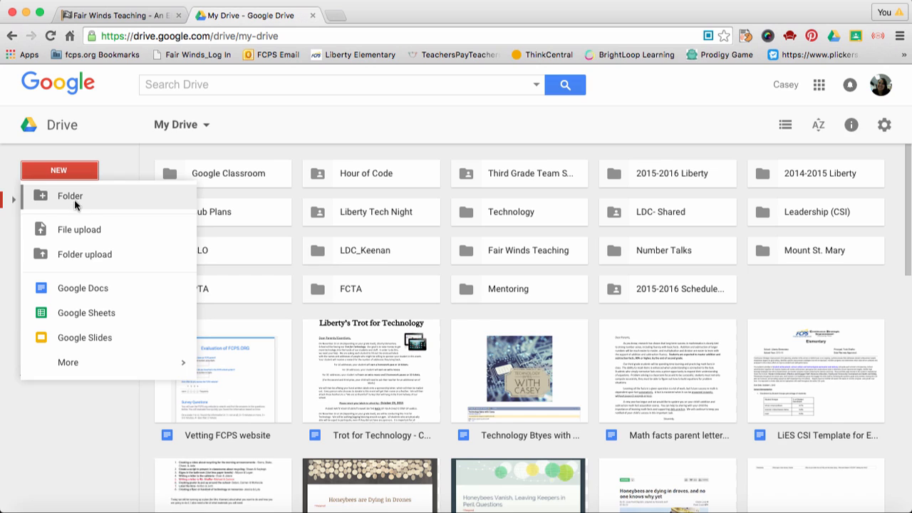
{"action": "left_click", "coordinate": [69, 195]}
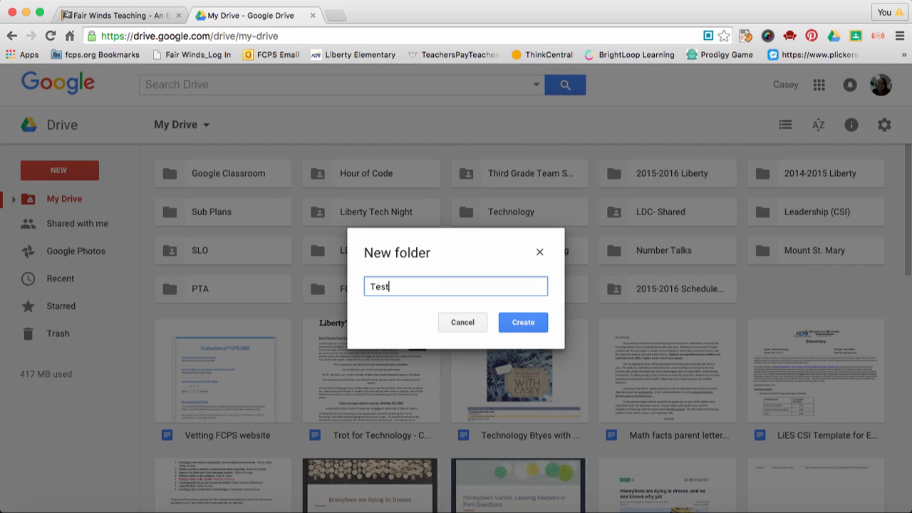
{"action": "mouse_move", "coordinate": [522, 322]}
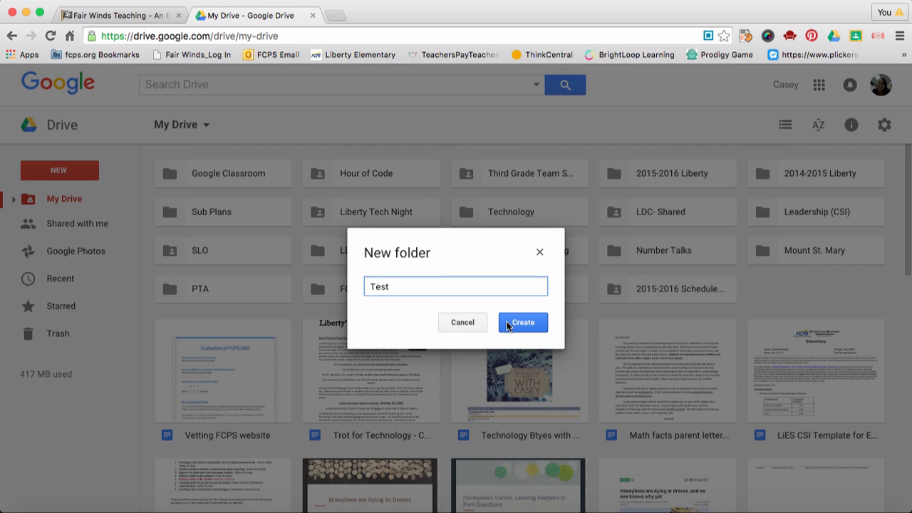
{"action": "left_click", "coordinate": [522, 322]}
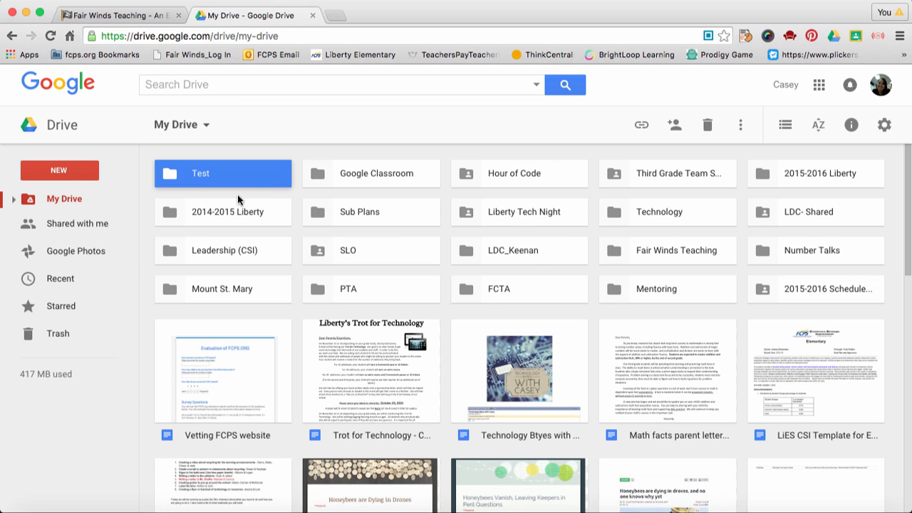
{"action": "mouse_move", "coordinate": [197, 116]}
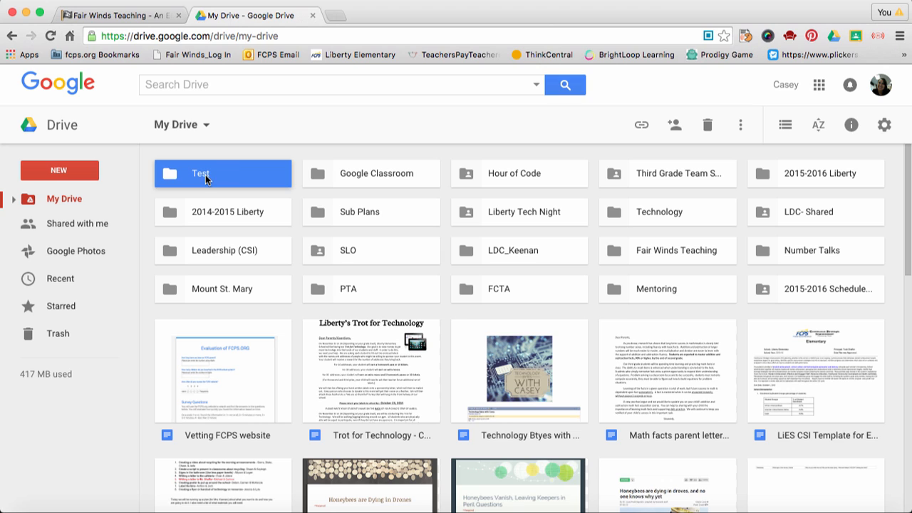
{"action": "mouse_move", "coordinate": [126, 176]}
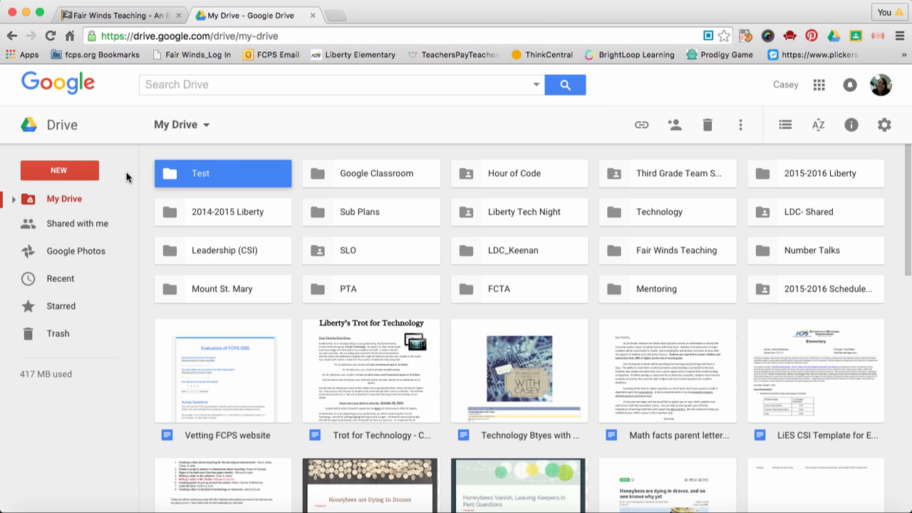
Step: Upload 'Third Grade Newsletter - December.pdf' from Downloads to My Drive
{"action": "left_click", "coordinate": [59, 170]}
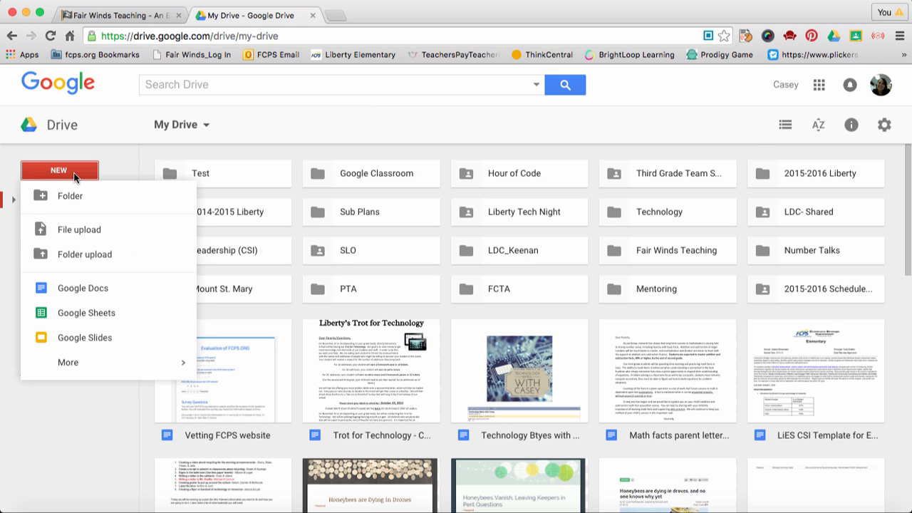
{"action": "mouse_move", "coordinate": [79, 229]}
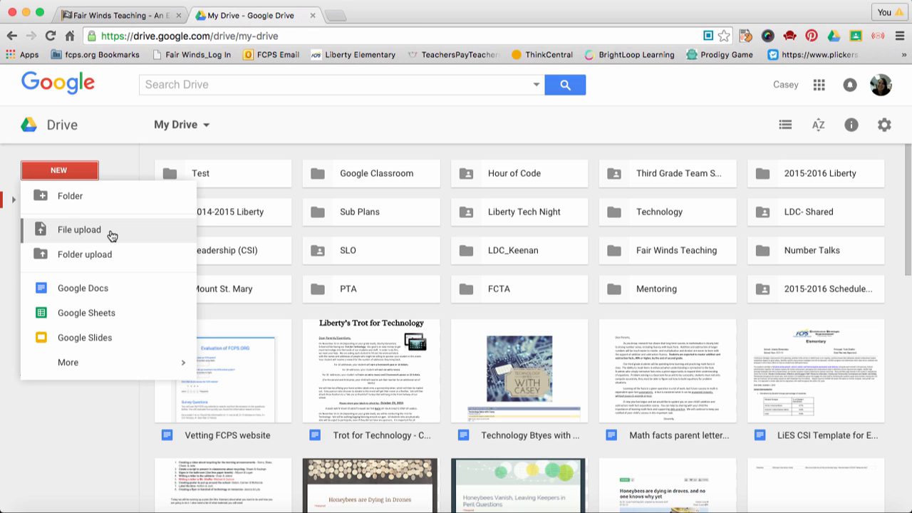
{"action": "left_click", "coordinate": [78, 229]}
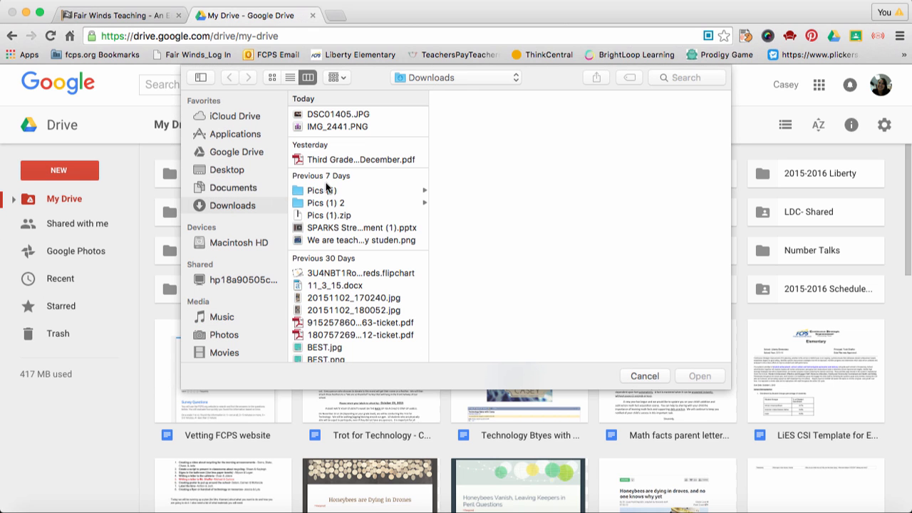
{"action": "left_click", "coordinate": [359, 158]}
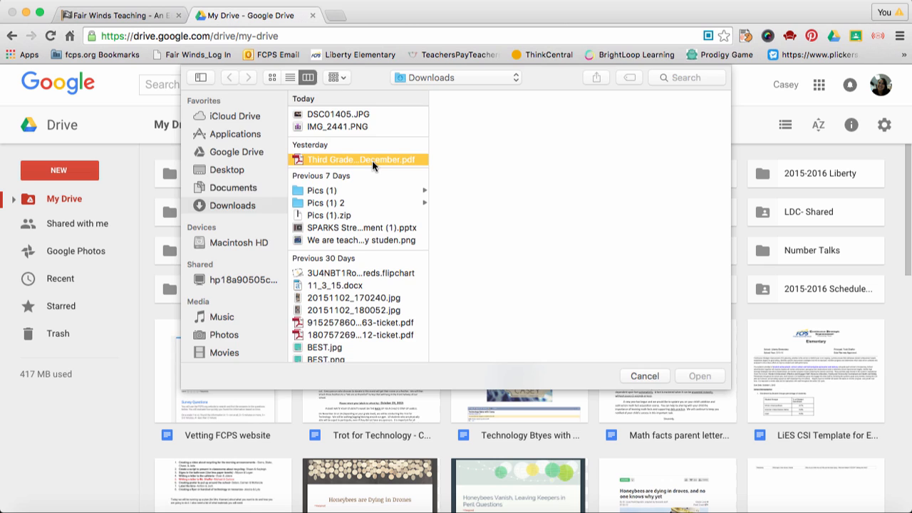
{"action": "left_click", "coordinate": [700, 375]}
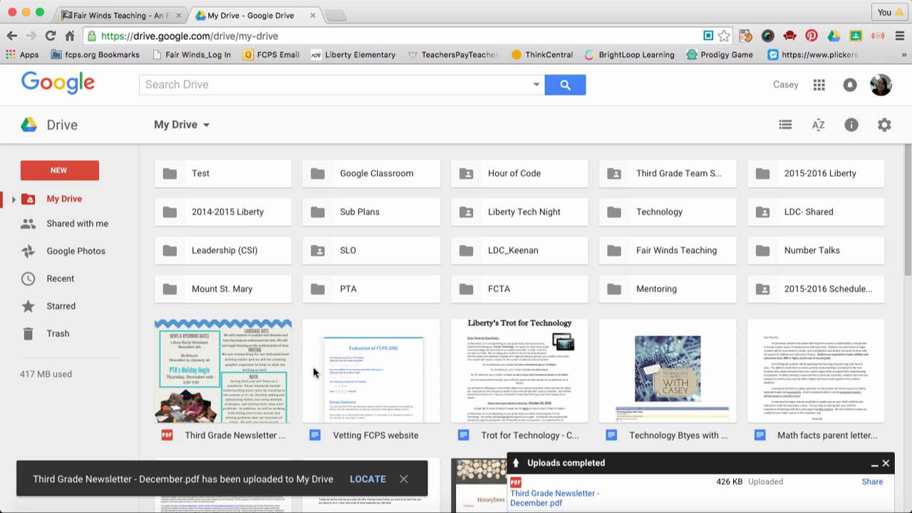
Step: Drag the Third Grade Newsletter December PDF onto the Test folder
{"action": "left_click", "coordinate": [223, 370]}
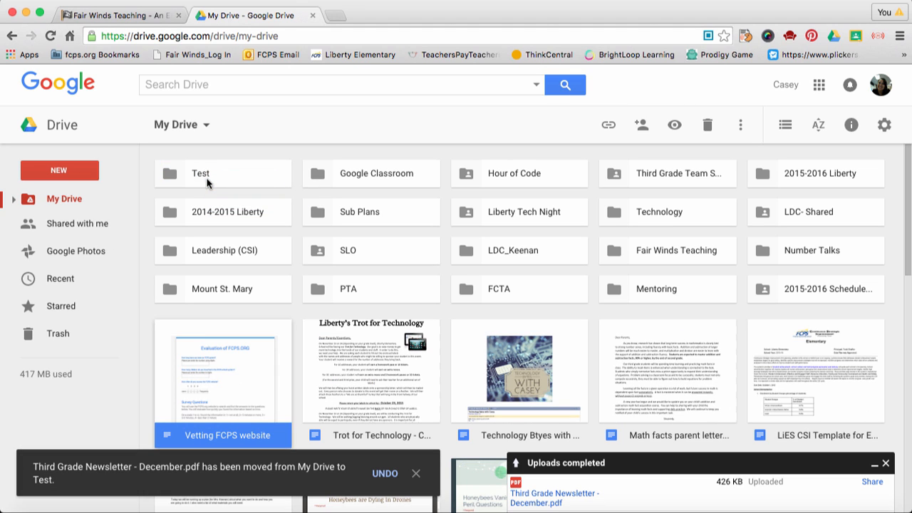
{"action": "mouse_move", "coordinate": [190, 183]}
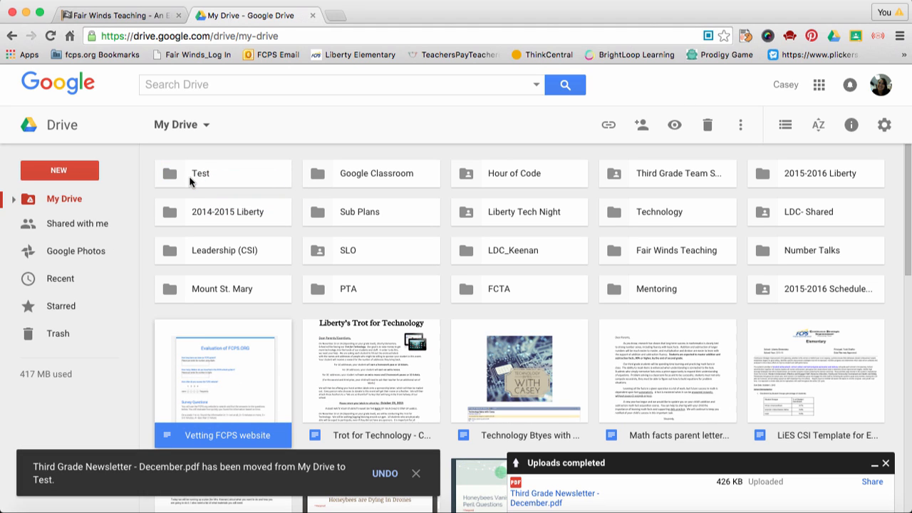
{"action": "mouse_move", "coordinate": [102, 164]}
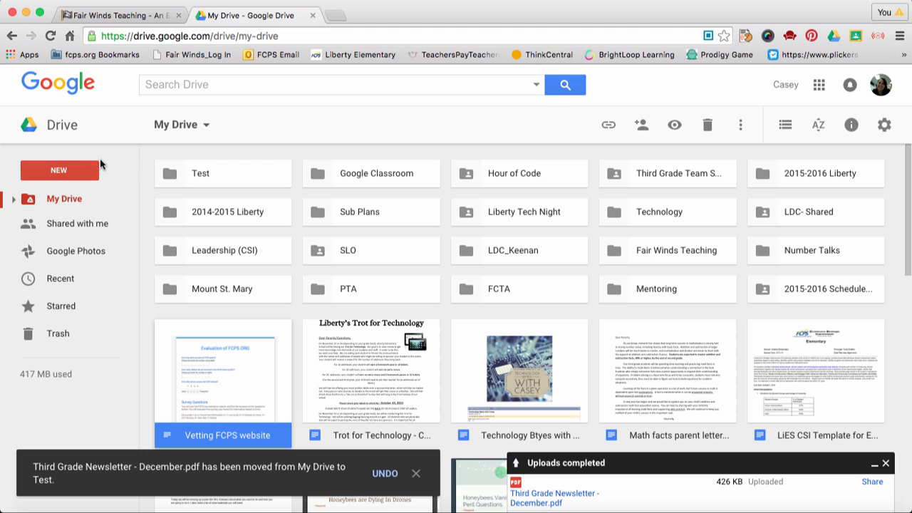
{"action": "left_click", "coordinate": [59, 169]}
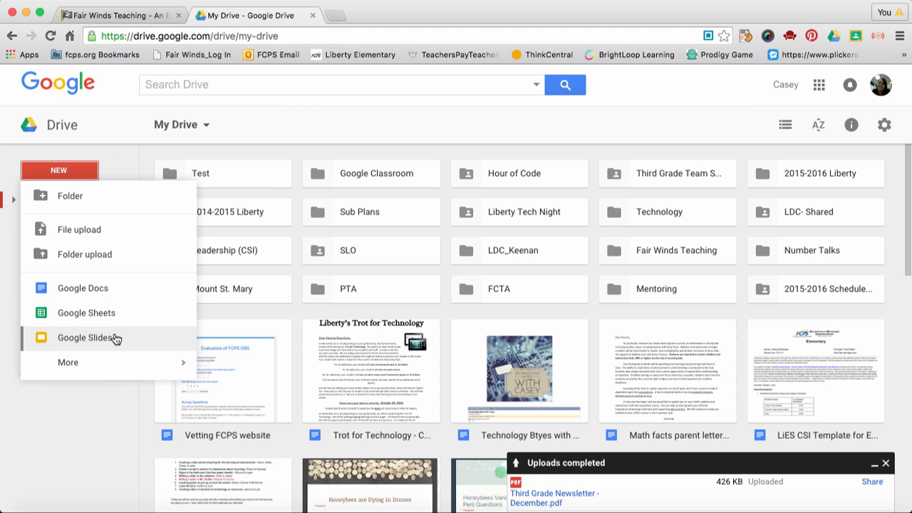
{"action": "left_click", "coordinate": [67, 362]}
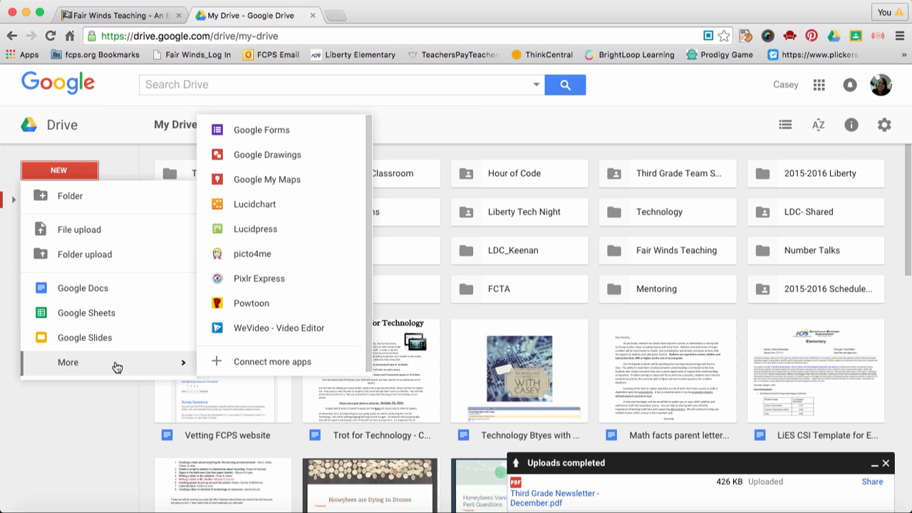
{"action": "mouse_move", "coordinate": [289, 157]}
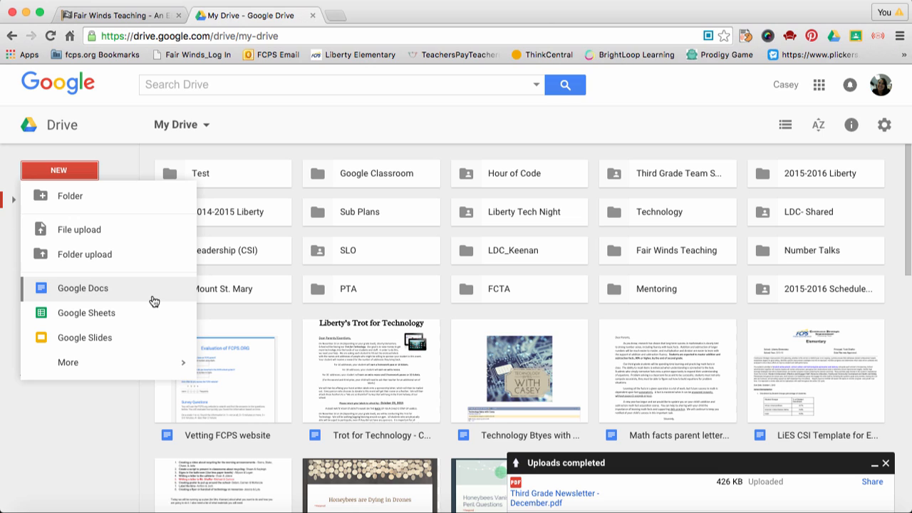
{"action": "left_click", "coordinate": [153, 293]}
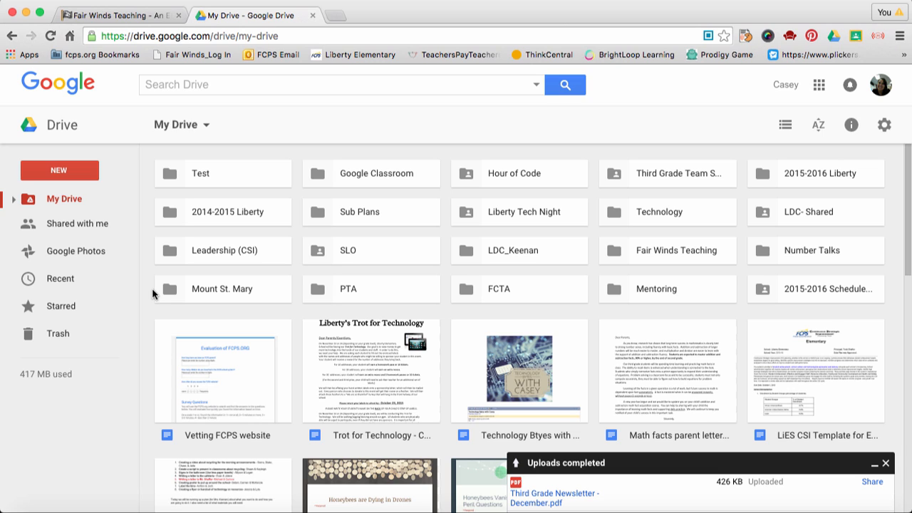
{"action": "mouse_move", "coordinate": [475, 235]}
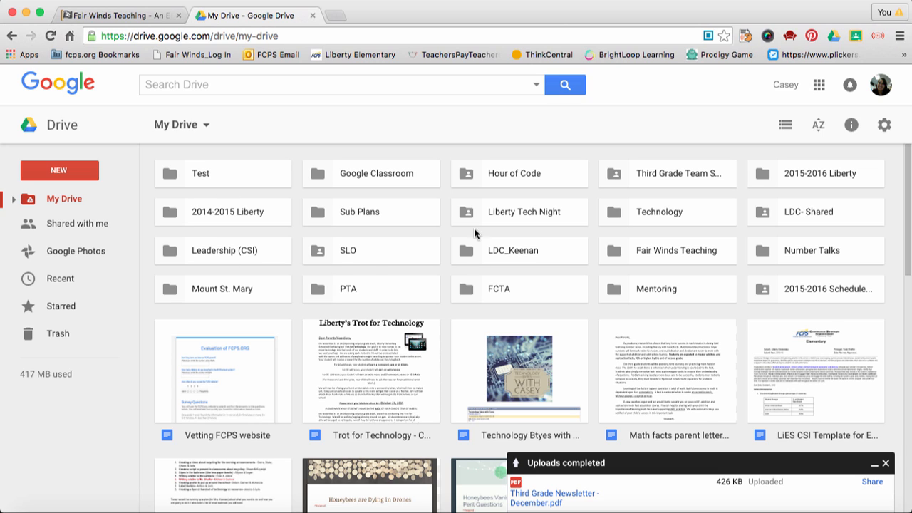
{"action": "mouse_move", "coordinate": [253, 260]}
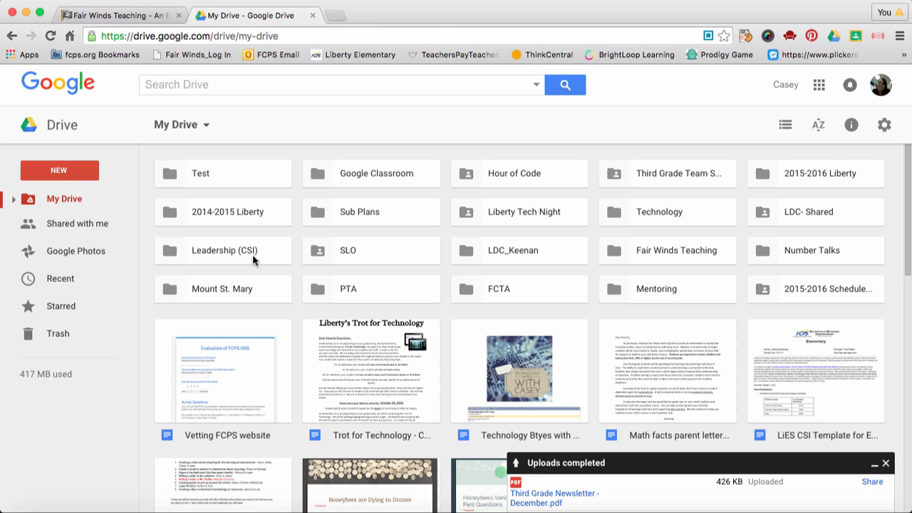
{"action": "mouse_move", "coordinate": [215, 149]}
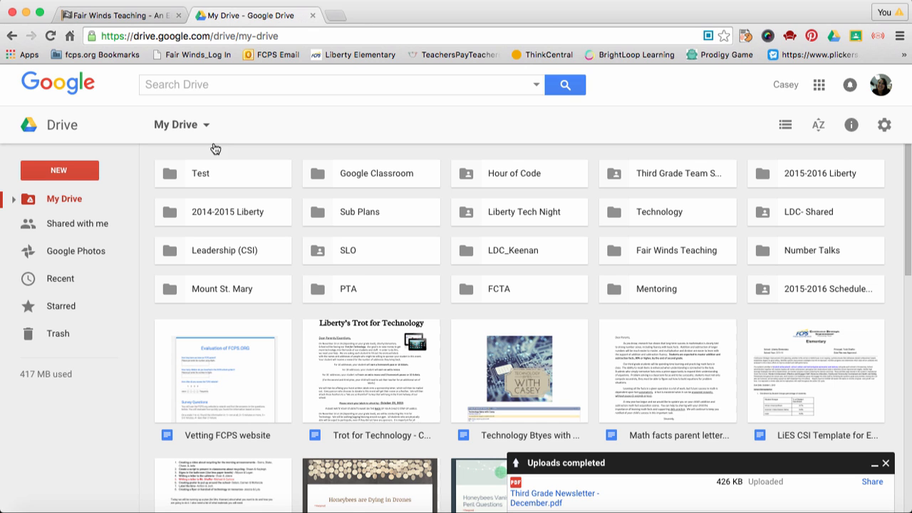
Step: Return to the Fair Winds Teaching blog tab showing the closed-caption YouTube post
{"action": "left_click", "coordinate": [114, 15]}
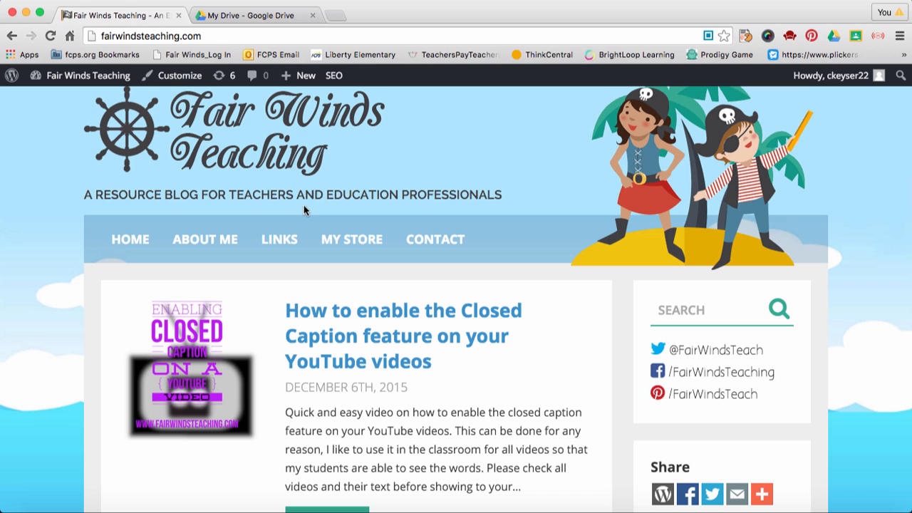
{"action": "mouse_move", "coordinate": [447, 232]}
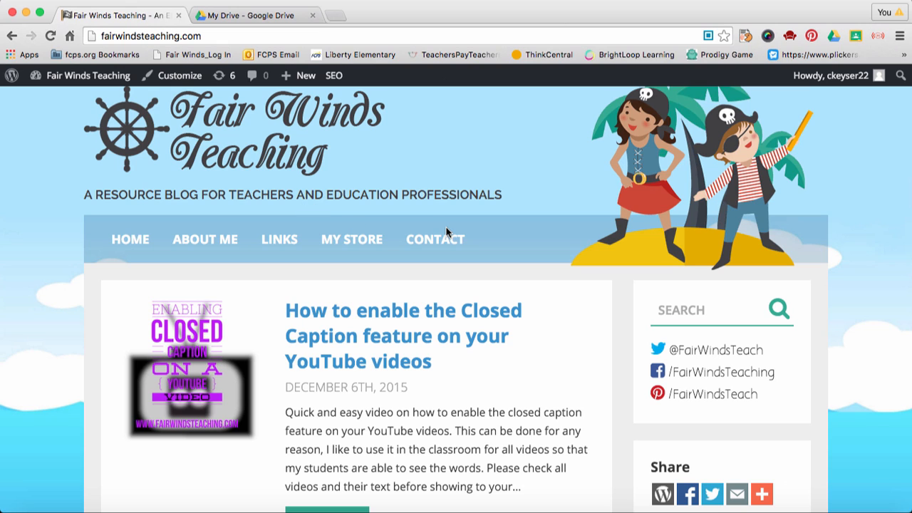